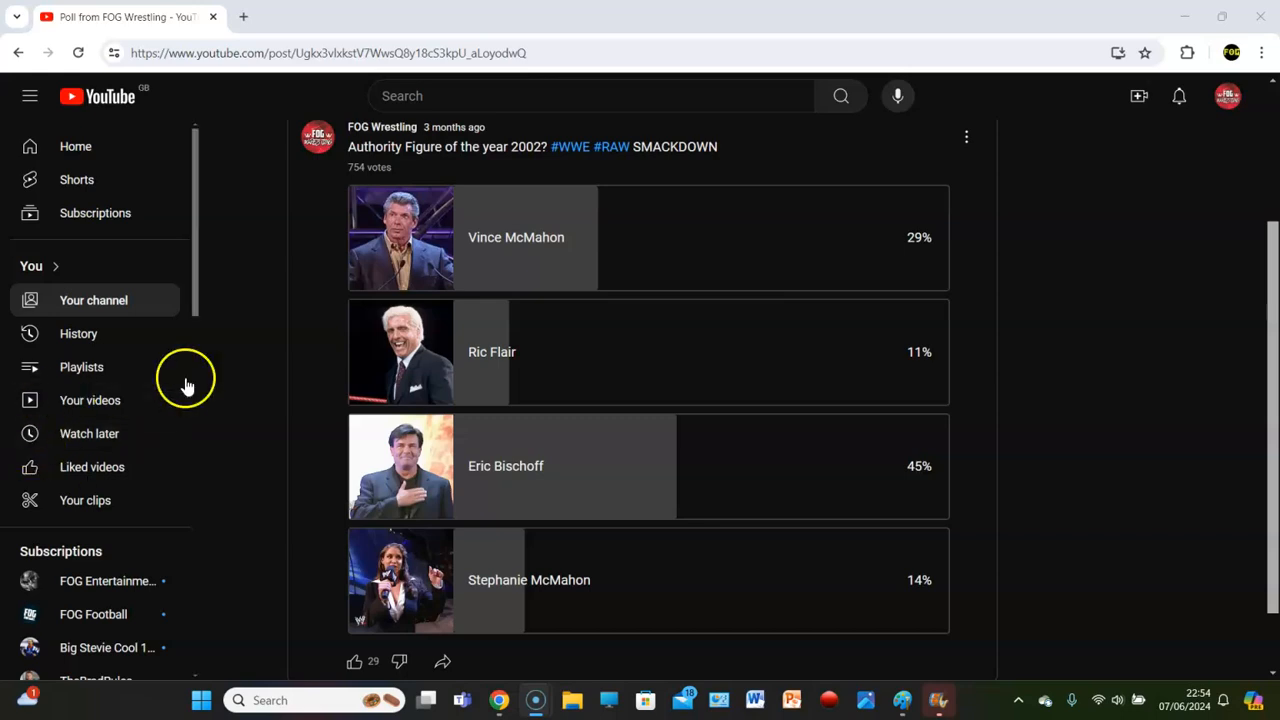
{"action": "mouse_move", "coordinate": [1058, 337]}
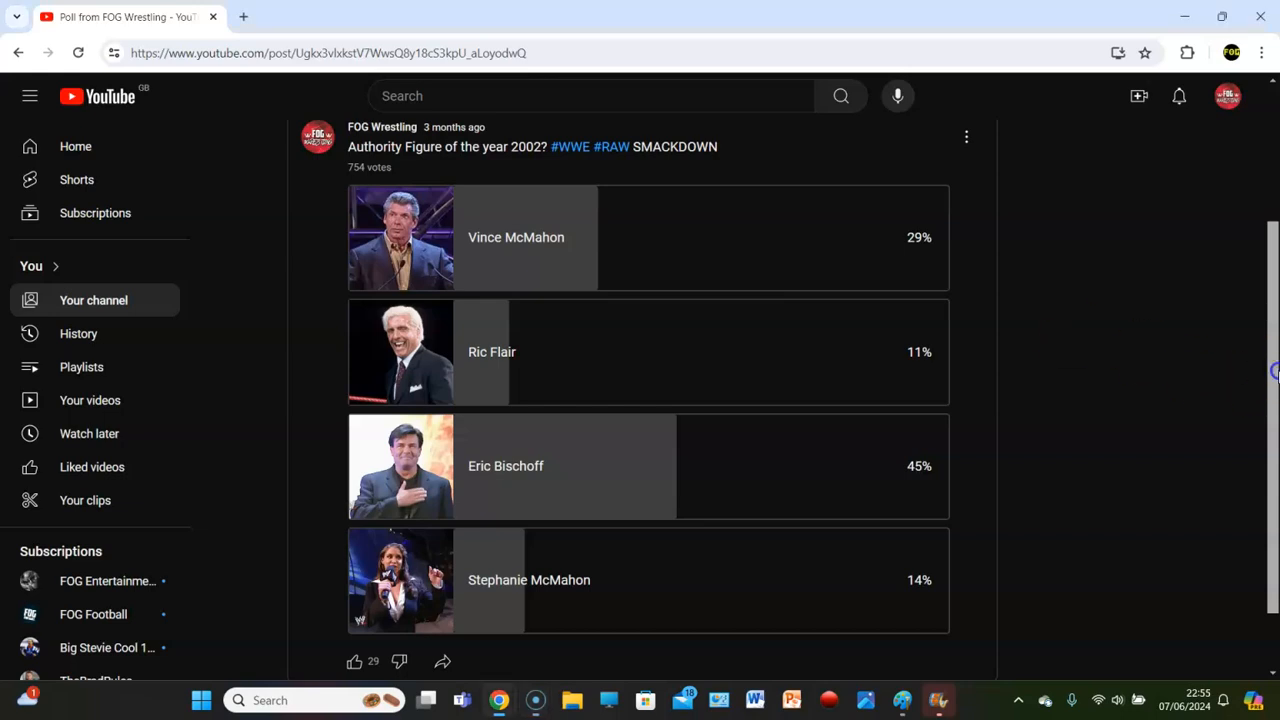
{"action": "scroll", "scroll_direction": "down", "scroll_amount": 3}
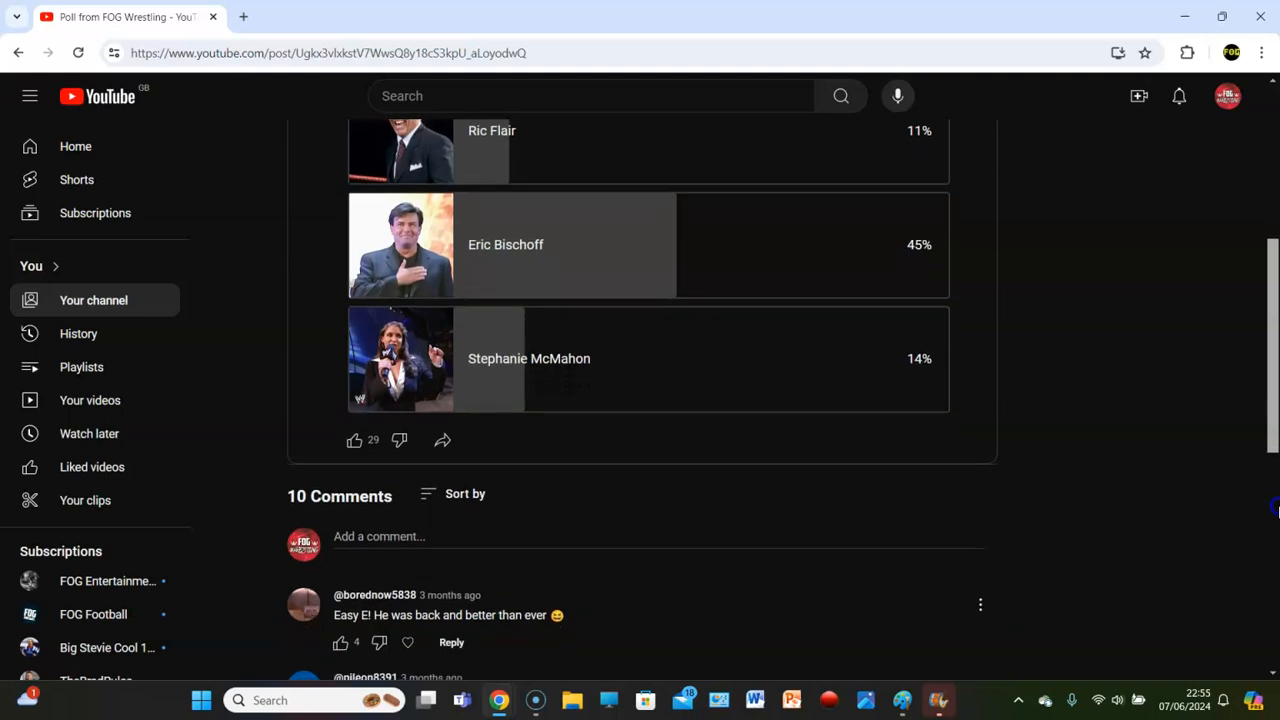
{"action": "scroll", "scroll_direction": "down", "scroll_amount": 3}
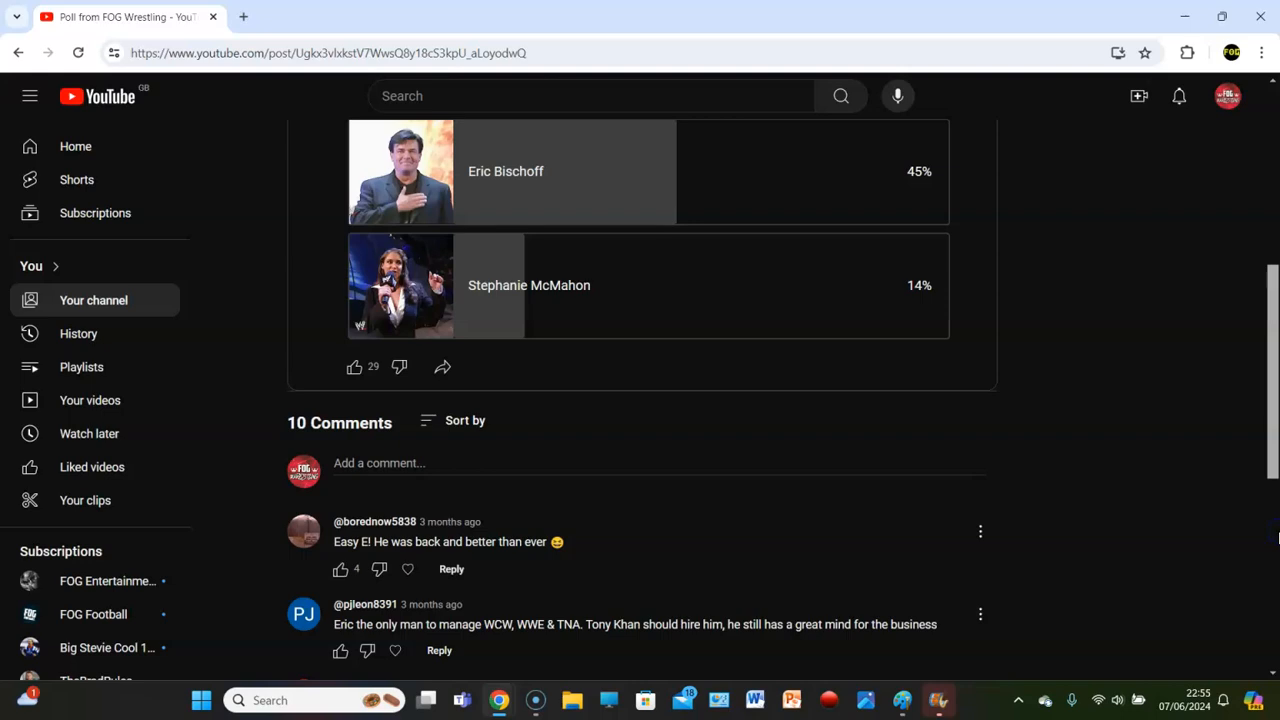
{"action": "mouse_move", "coordinate": [1260, 400]}
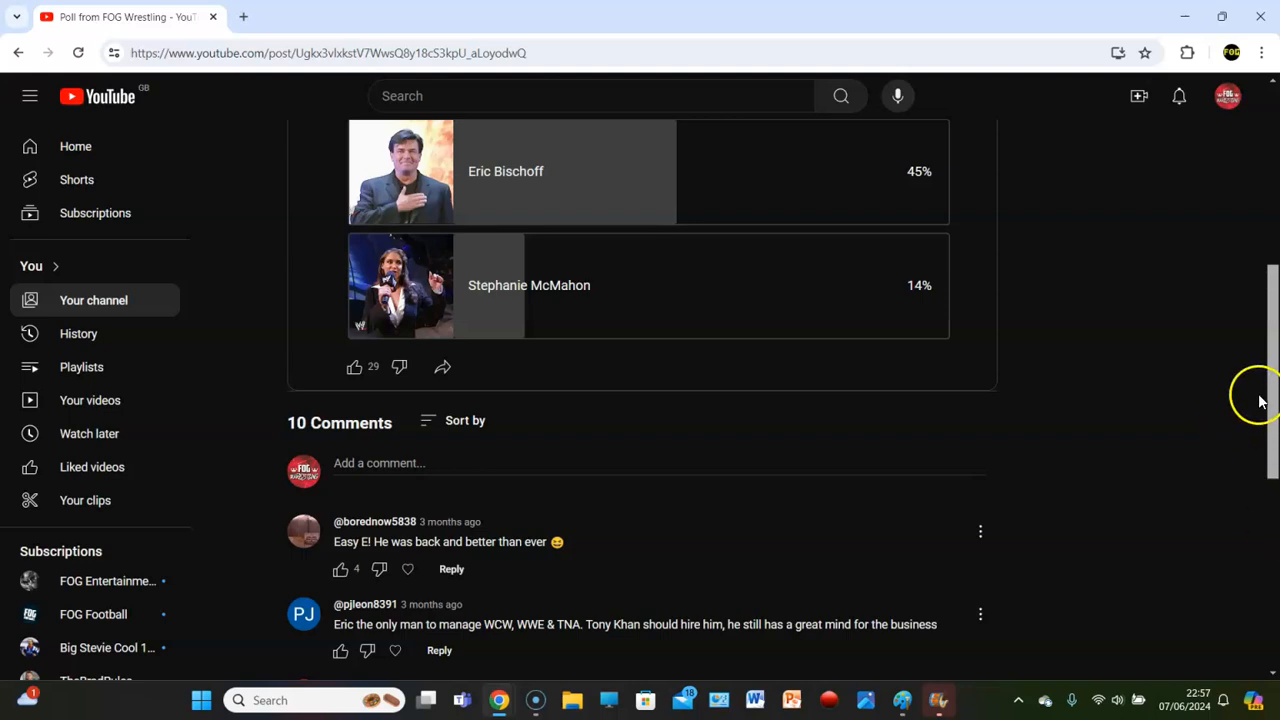
{"action": "mouse_move", "coordinate": [1270, 378]}
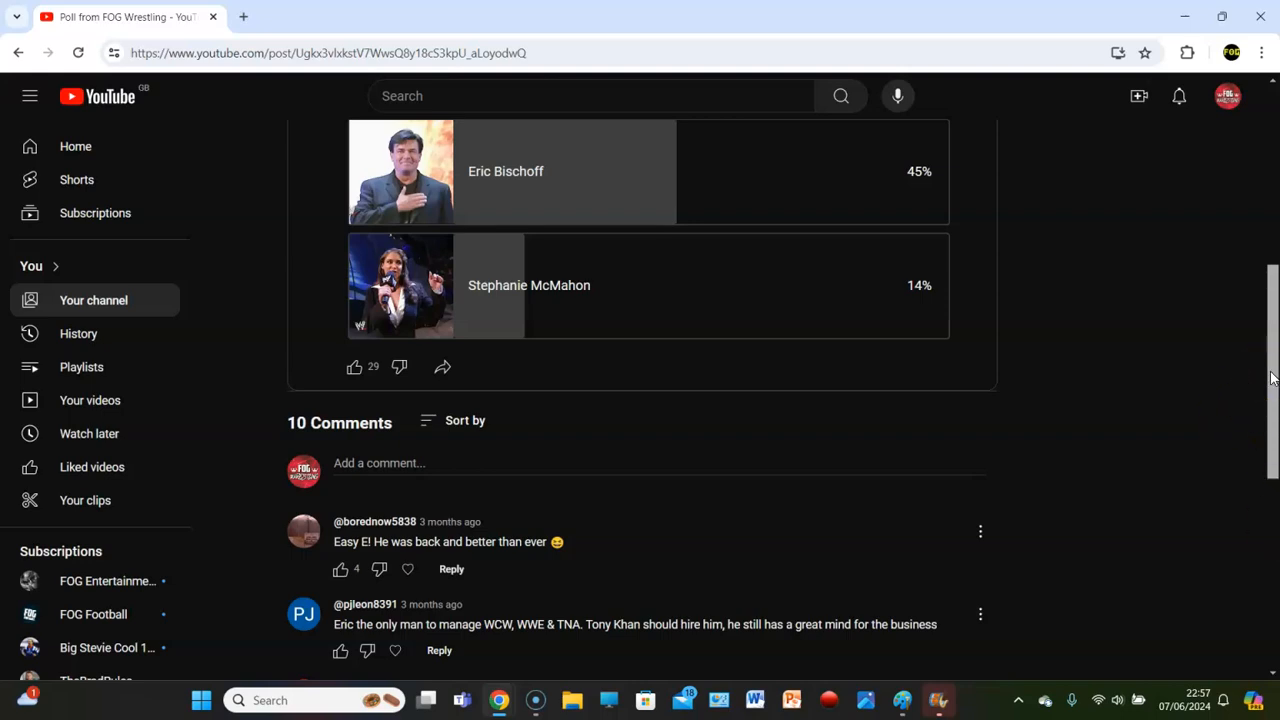
{"action": "scroll", "scroll_direction": "down", "scroll_amount": 3}
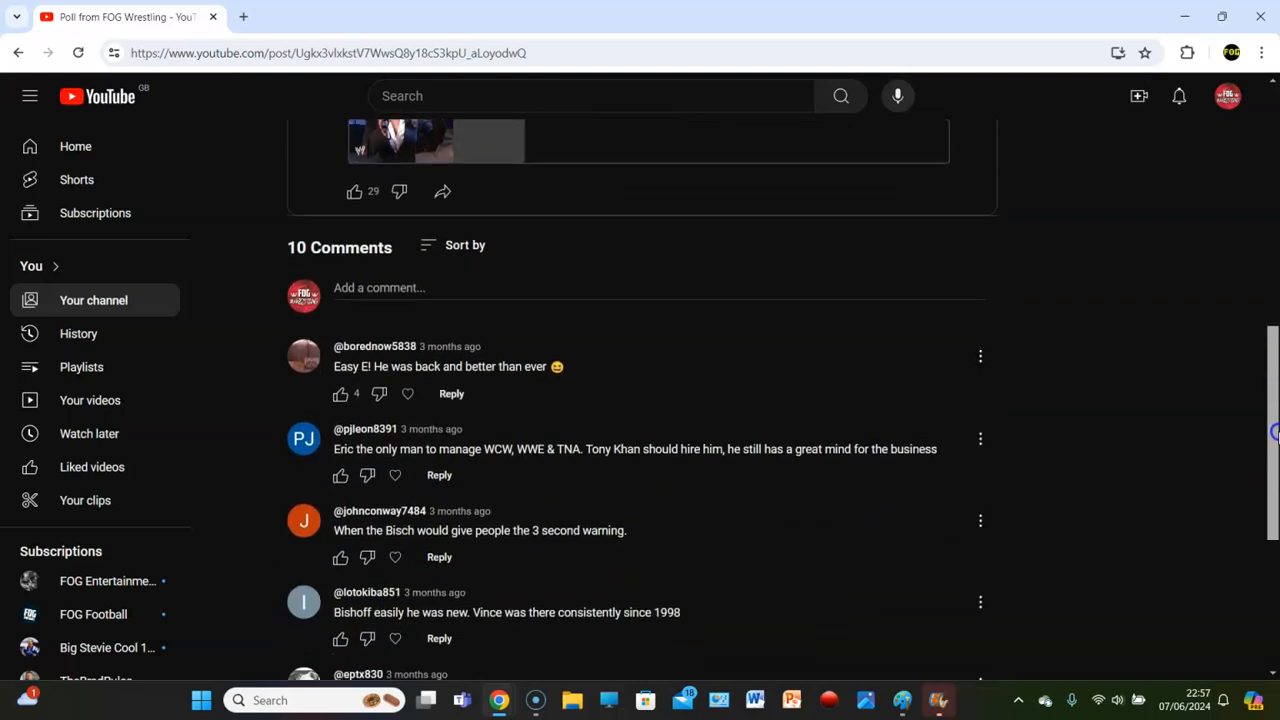
{"action": "scroll", "scroll_direction": "down", "scroll_amount": 3}
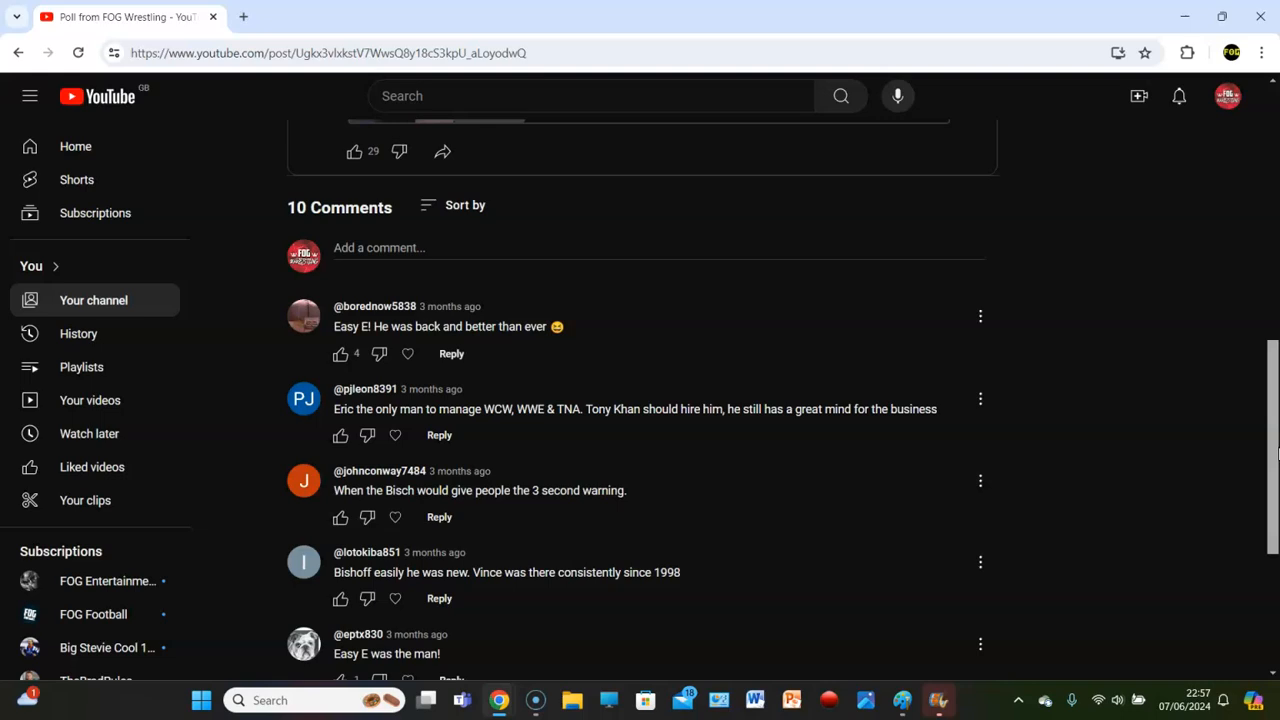
{"action": "mouse_move", "coordinate": [1270, 410]}
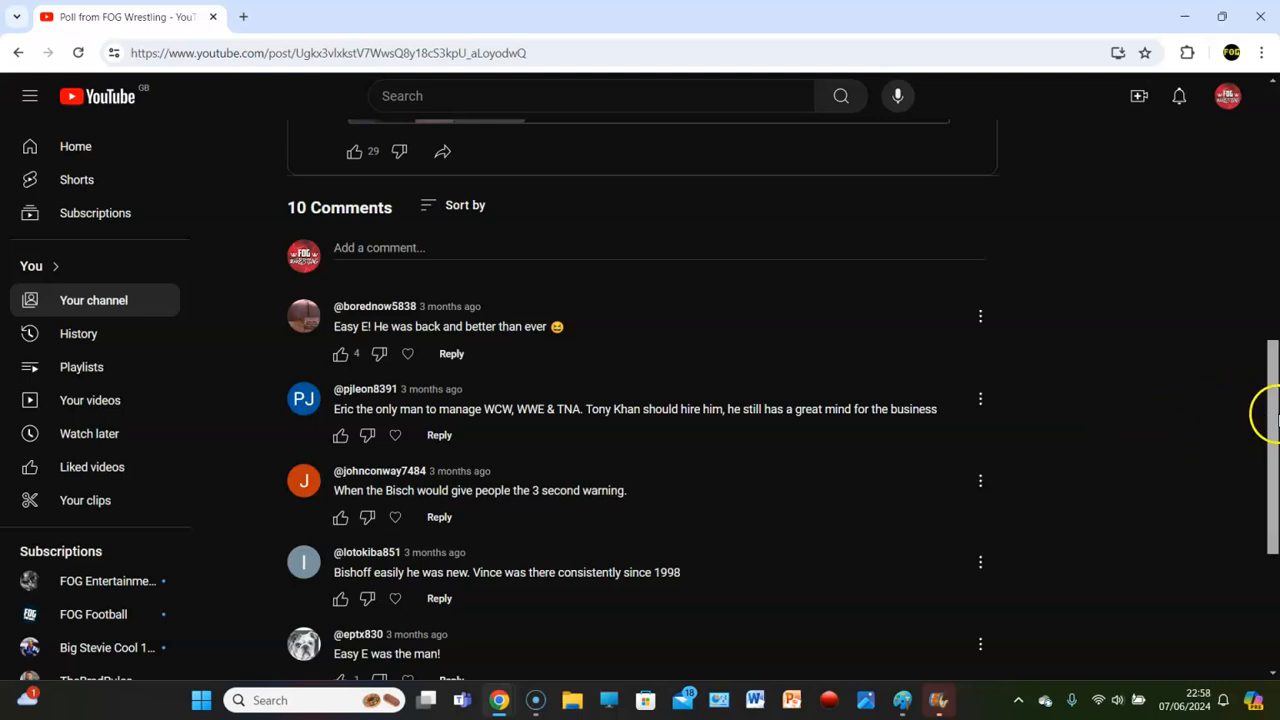
{"action": "scroll", "scroll_direction": "down", "scroll_amount": 3}
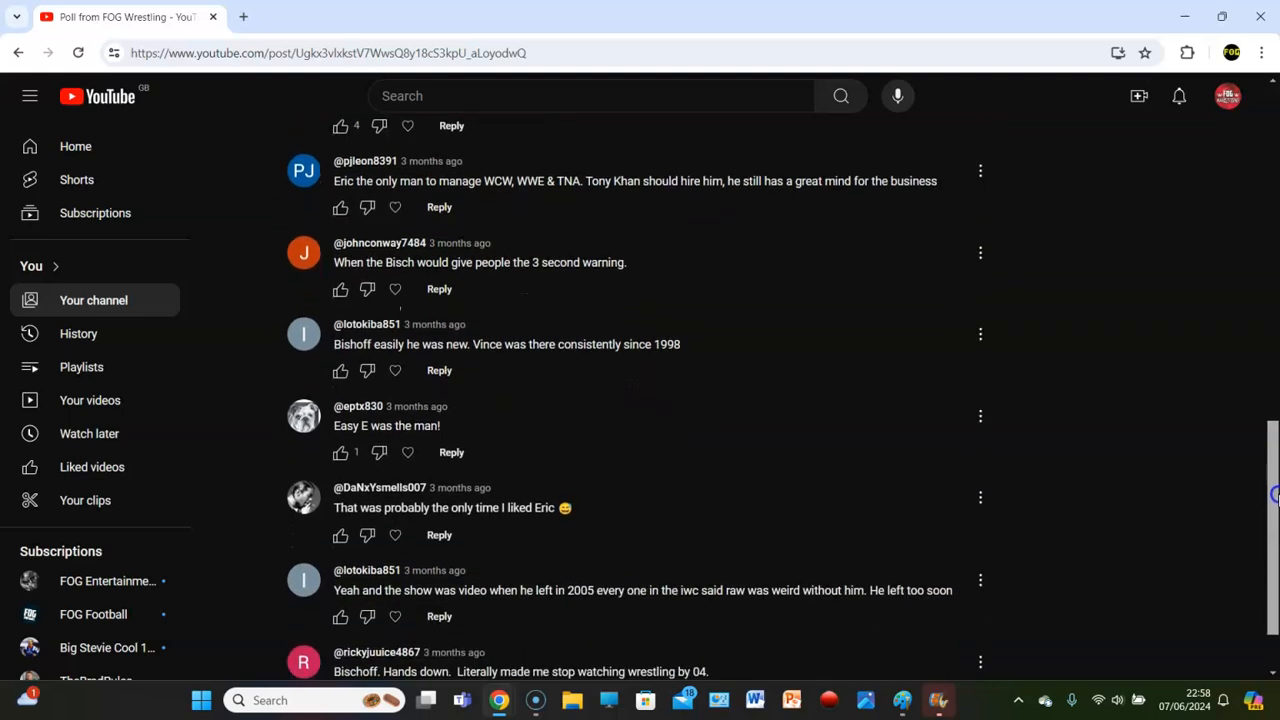
{"action": "scroll", "scroll_direction": "down", "scroll_amount": 3}
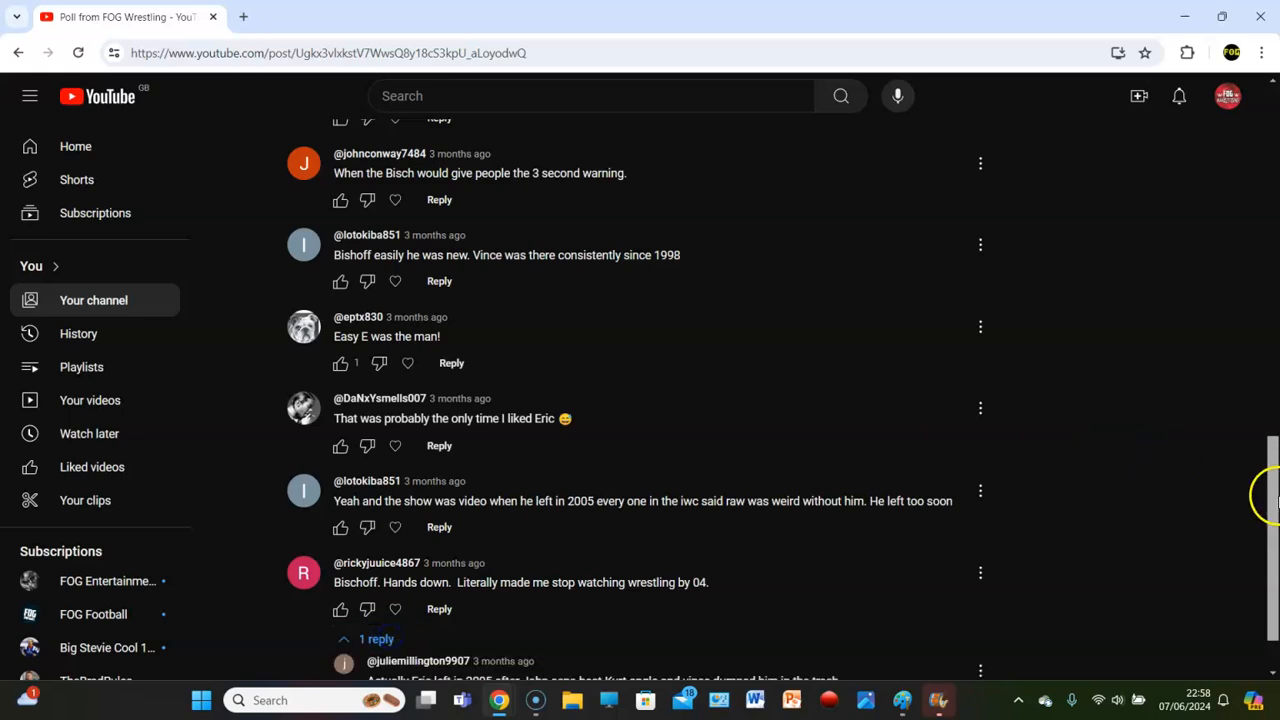
{"action": "mouse_move", "coordinate": [1255, 465]}
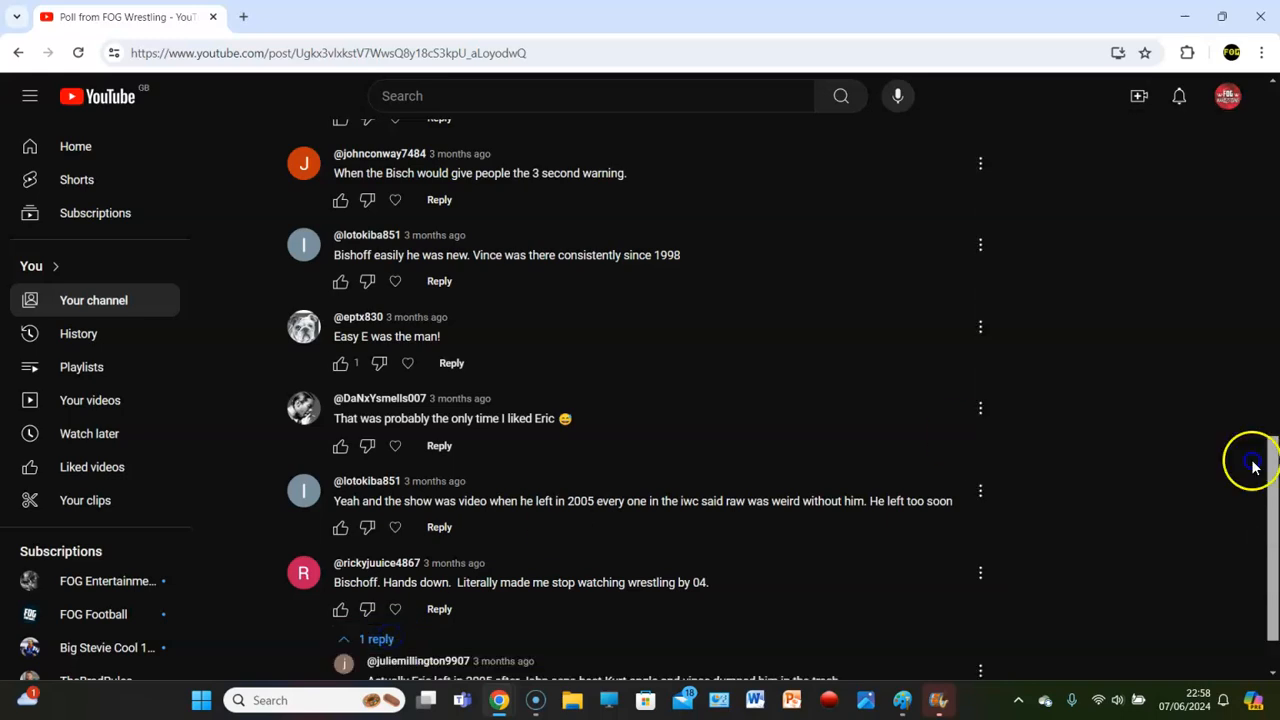
{"action": "scroll", "scroll_direction": "down", "scroll_amount": 3}
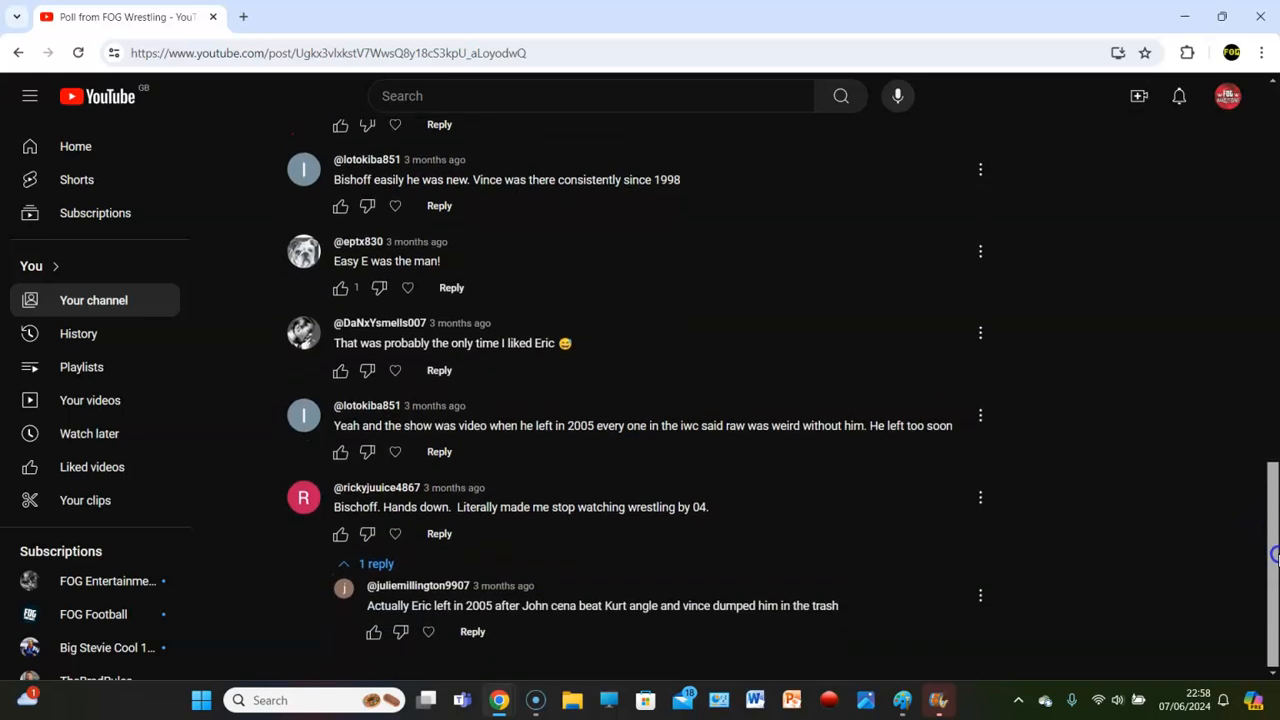